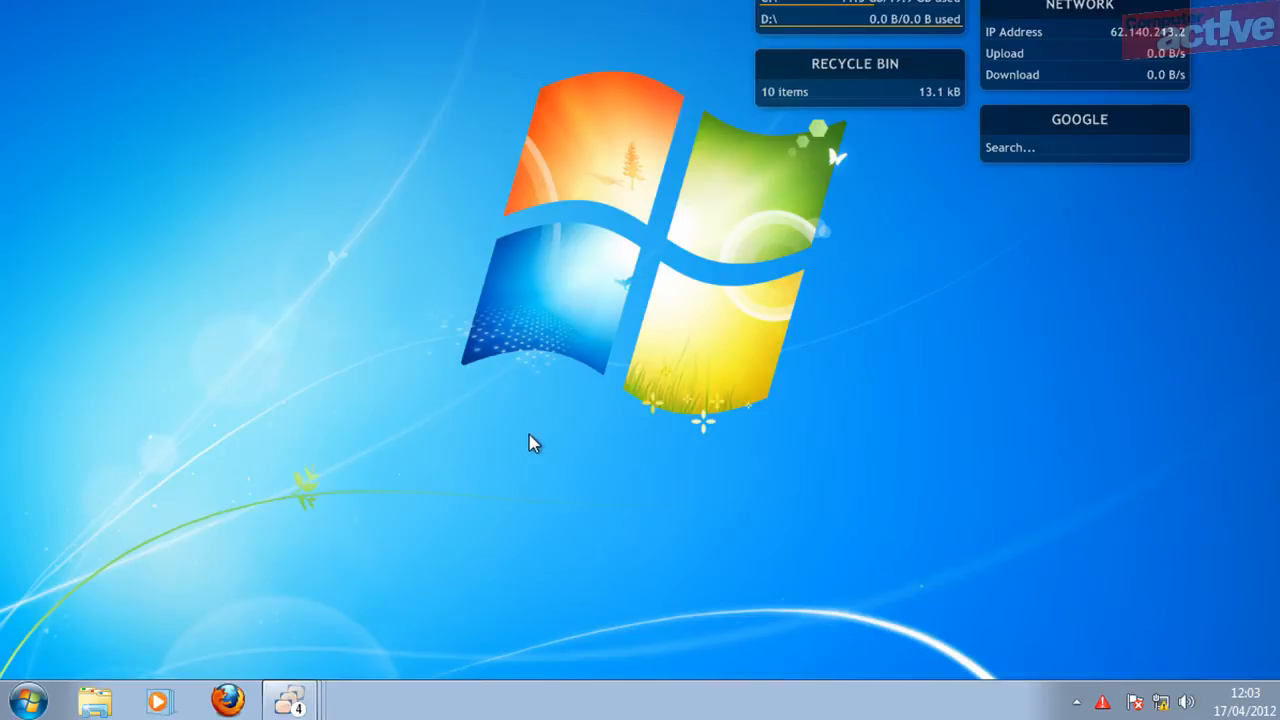
mouse_move(505, 442)
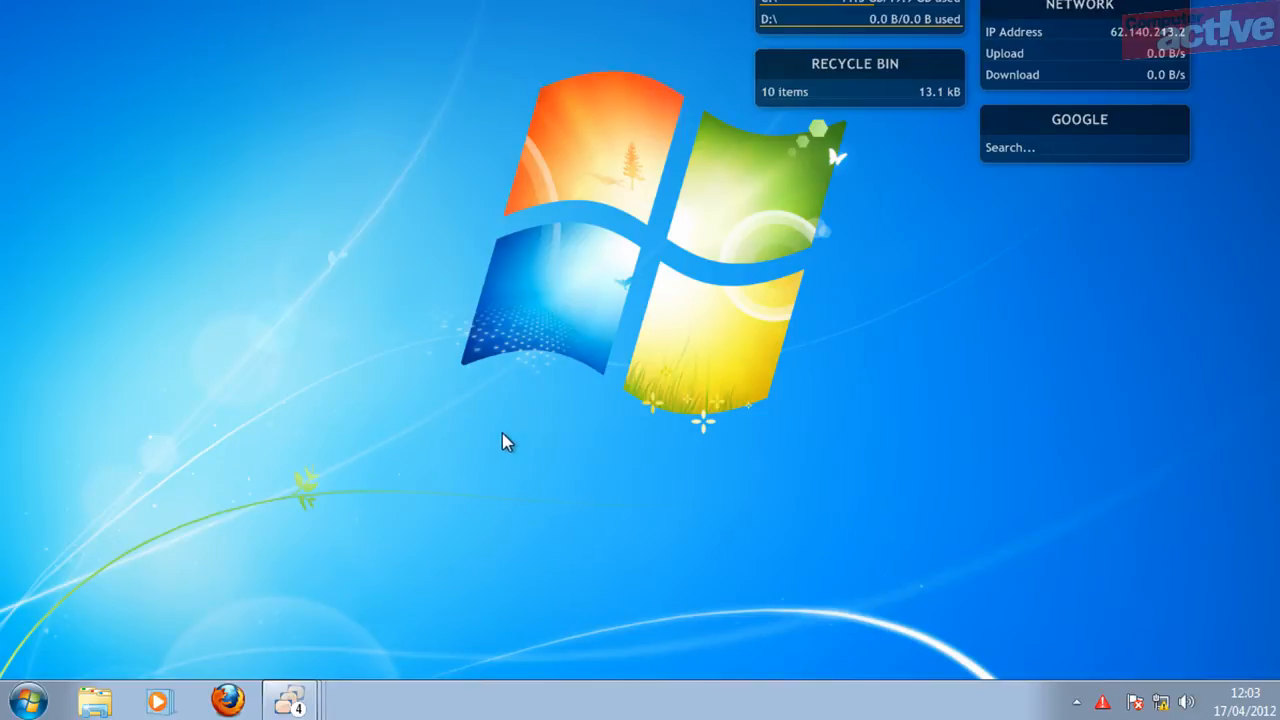
mouse_move(483, 451)
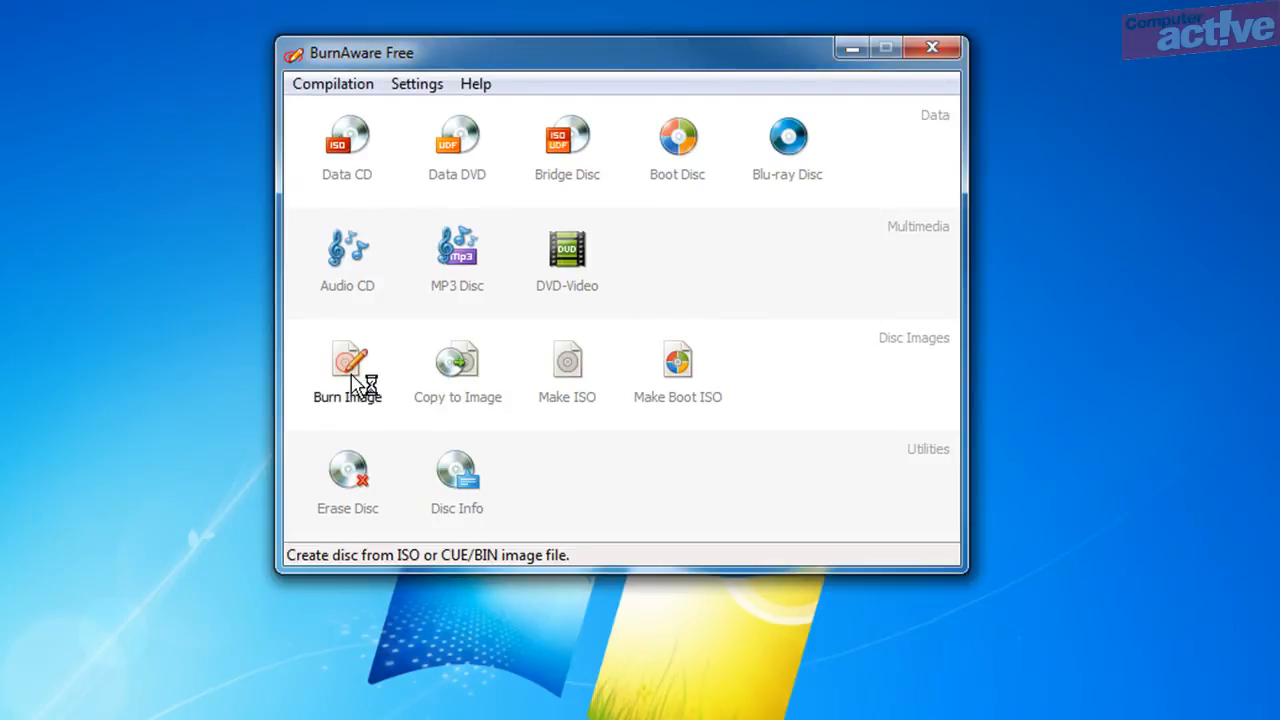
Burn the precise-desktop-i386.iso image to CD with BurnAware's Burn Image.
left_click(347, 360)
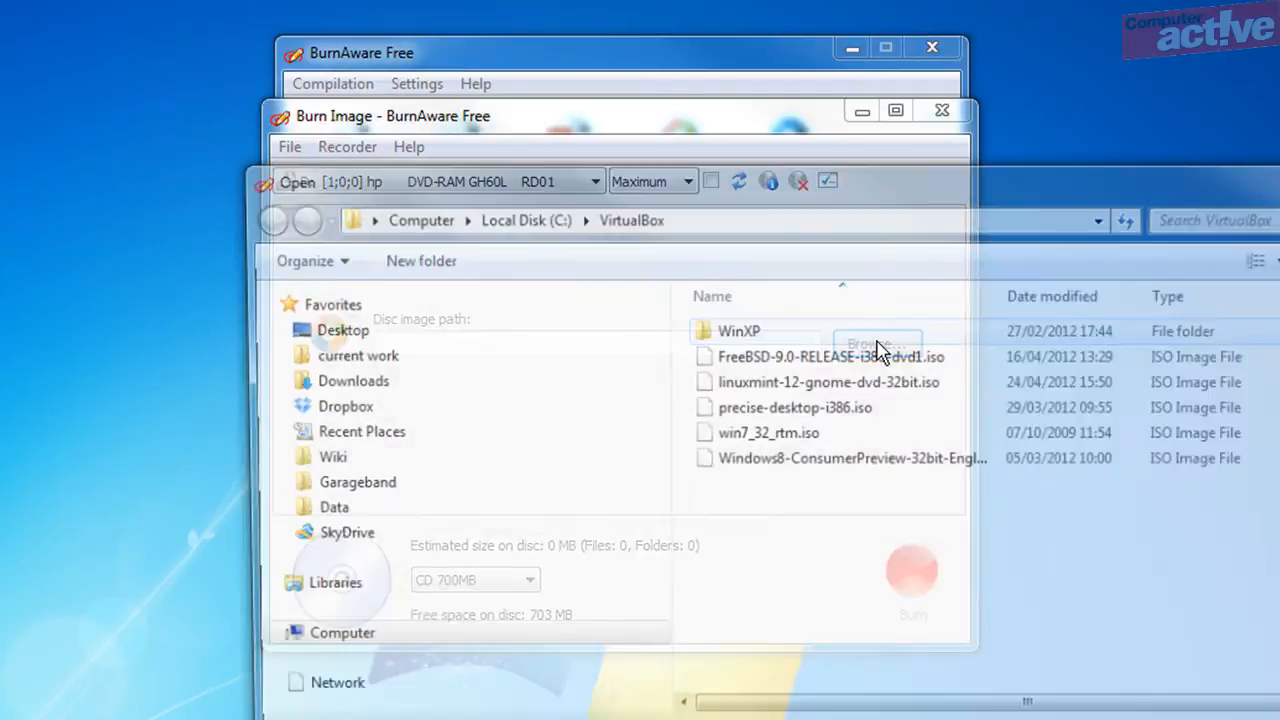
double_click(795, 407)
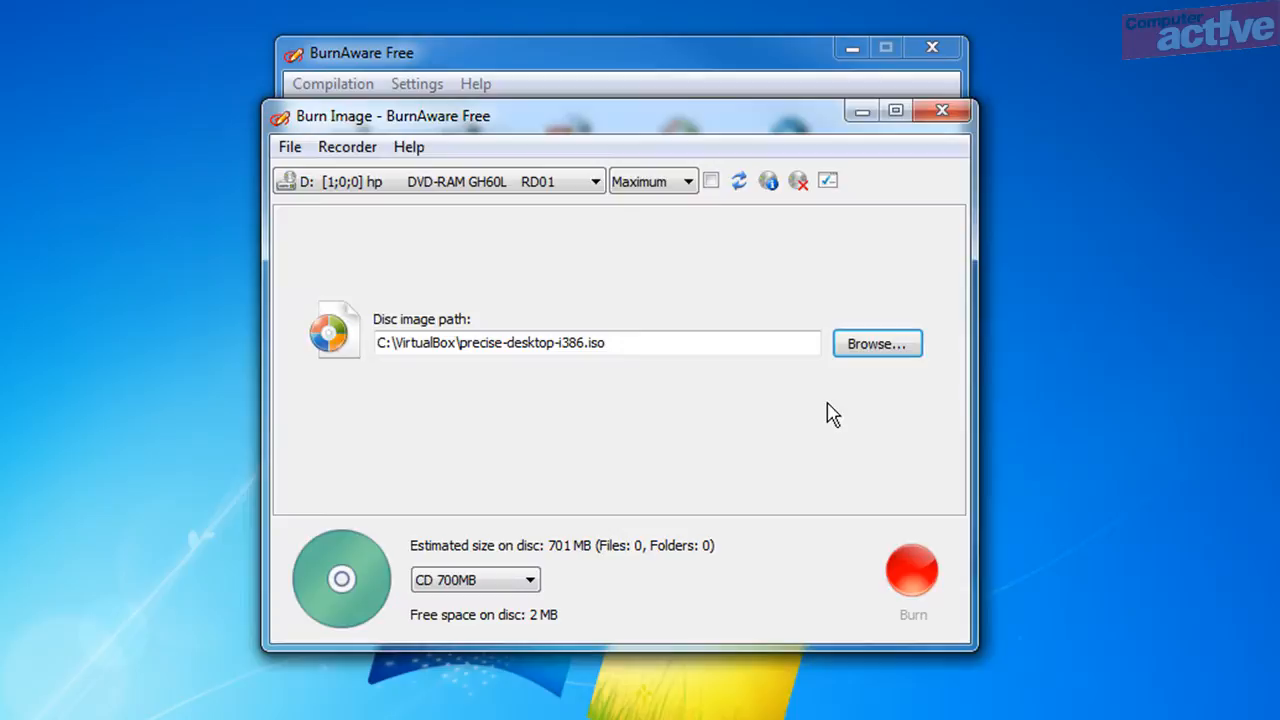
left_click(911, 570)
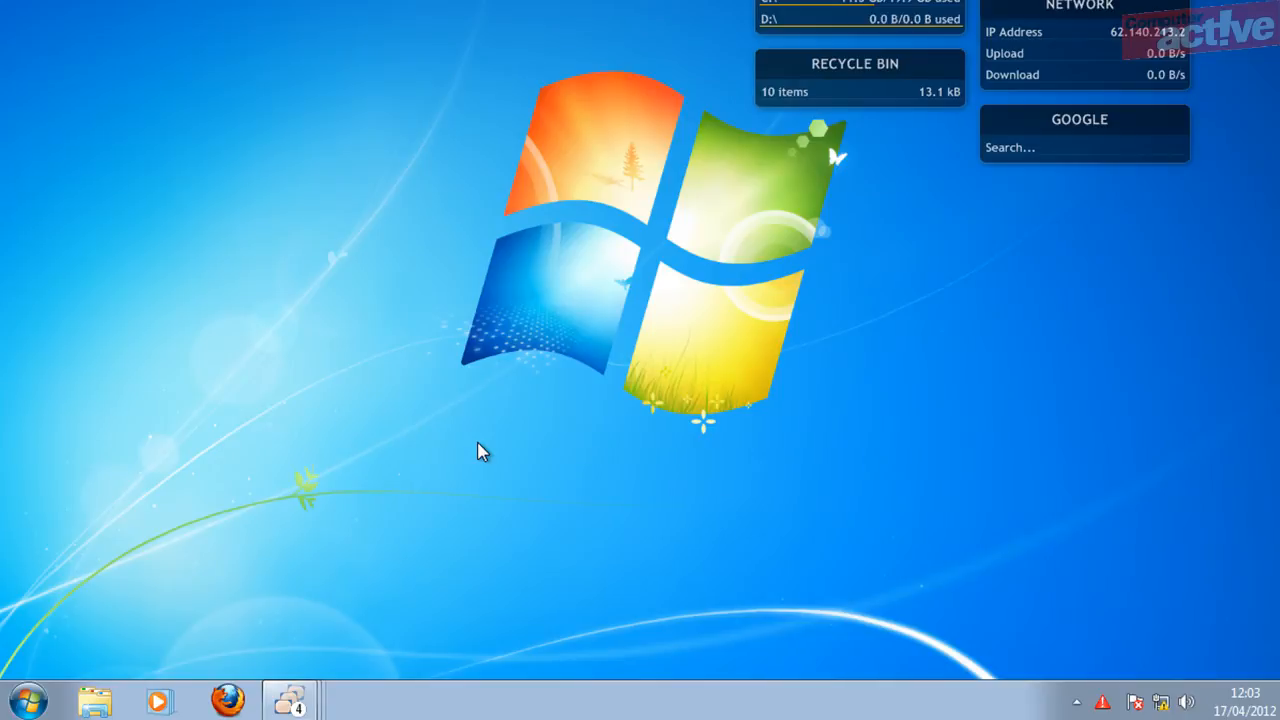
Open the Install Ubuntu CD drive (D:) from Computer.
left_click(25, 699)
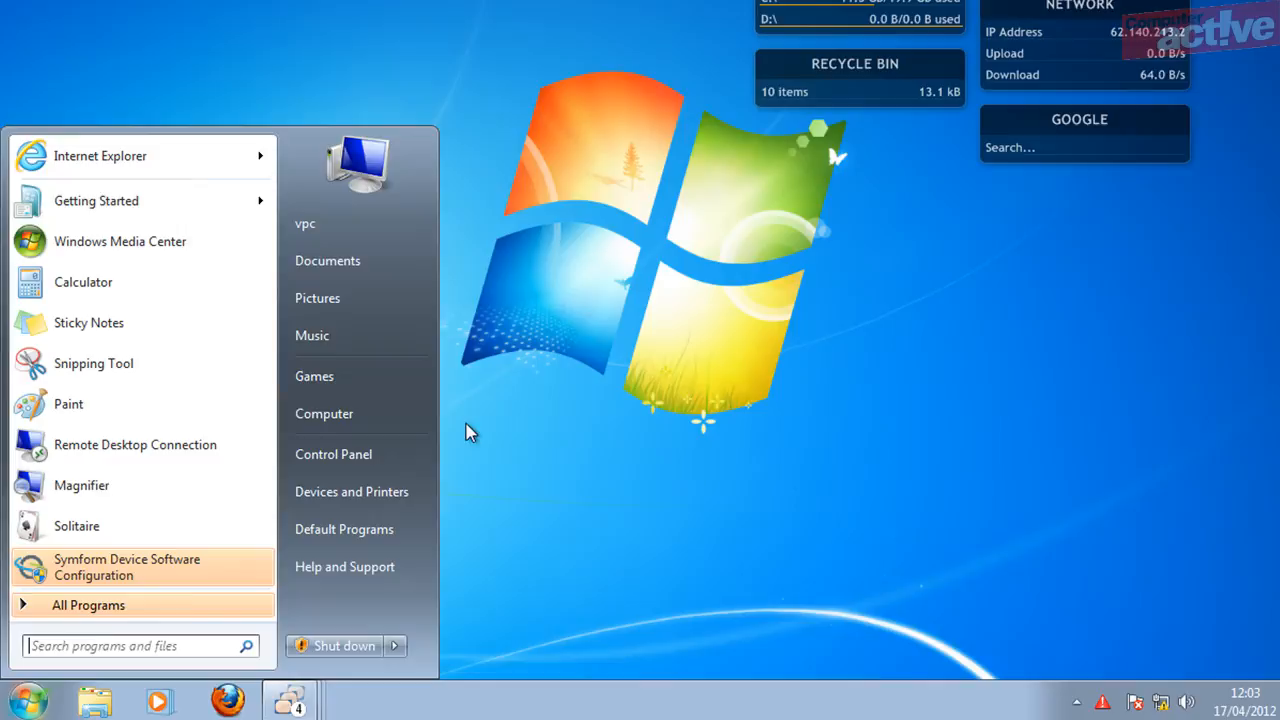
left_click(324, 413)
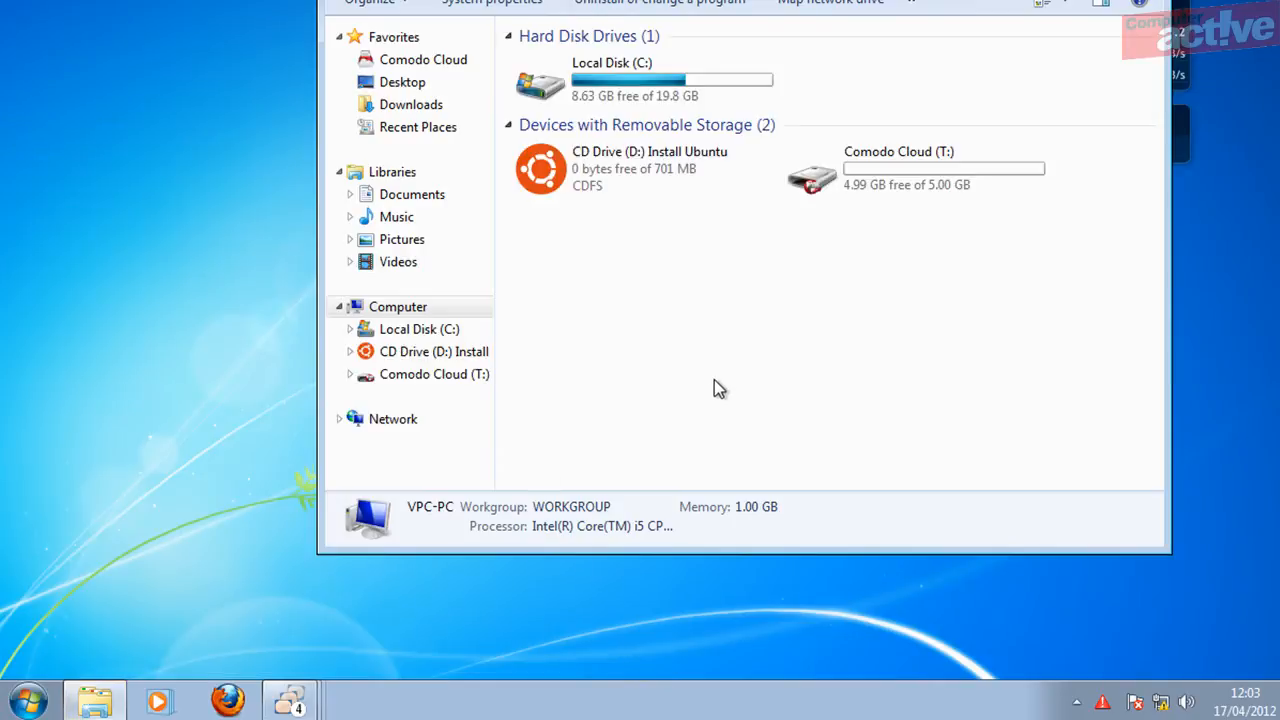
double_click(540, 167)
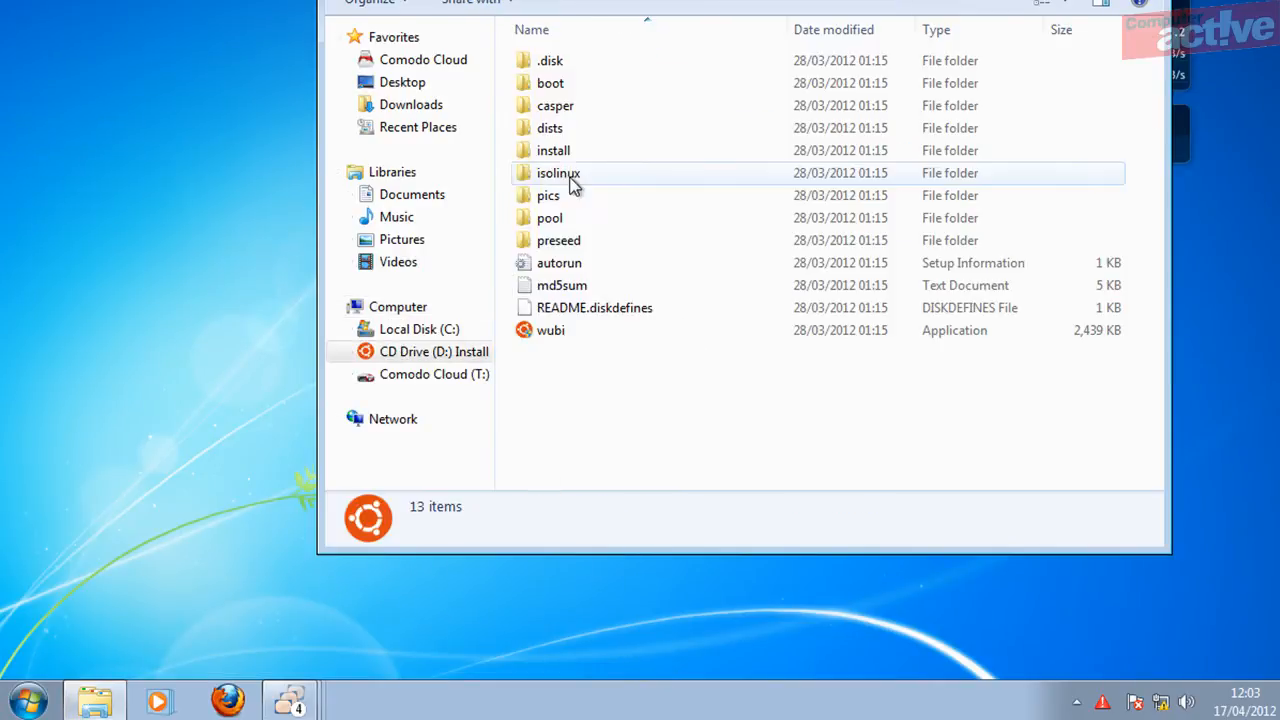
Launch wubi from the CD and choose Install inside Windows.
left_click(551, 330)
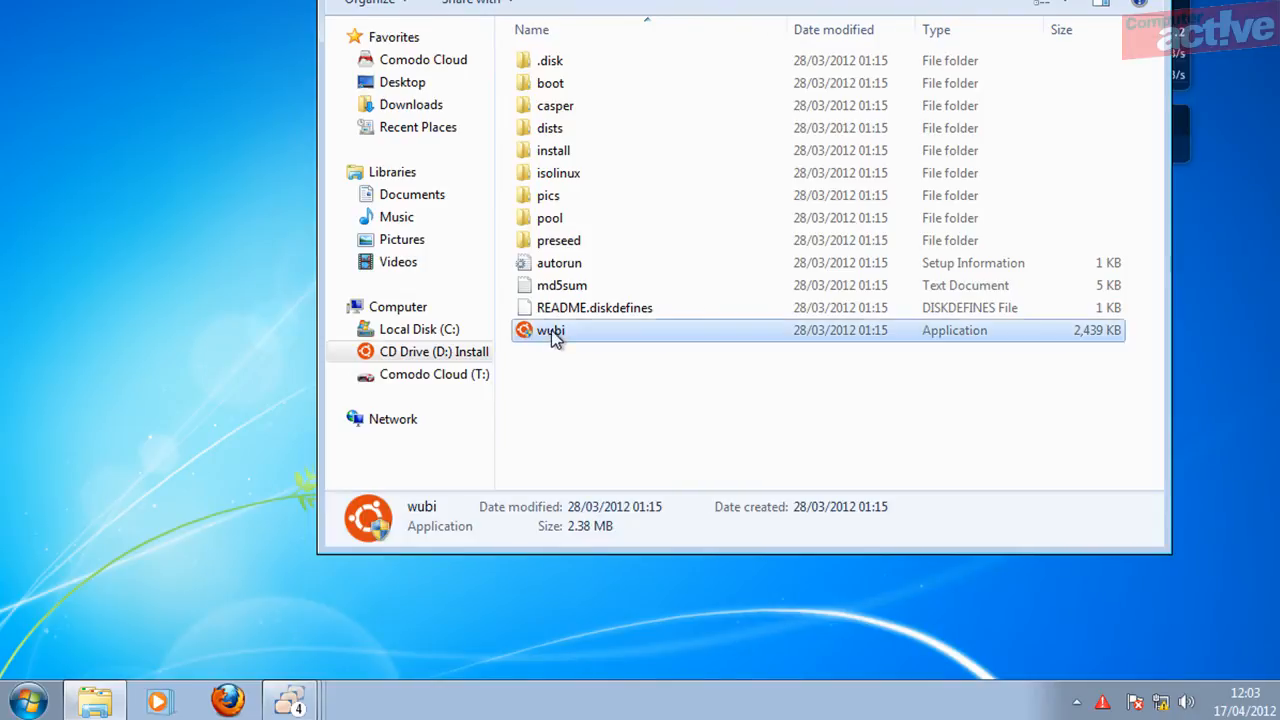
double_click(550, 330)
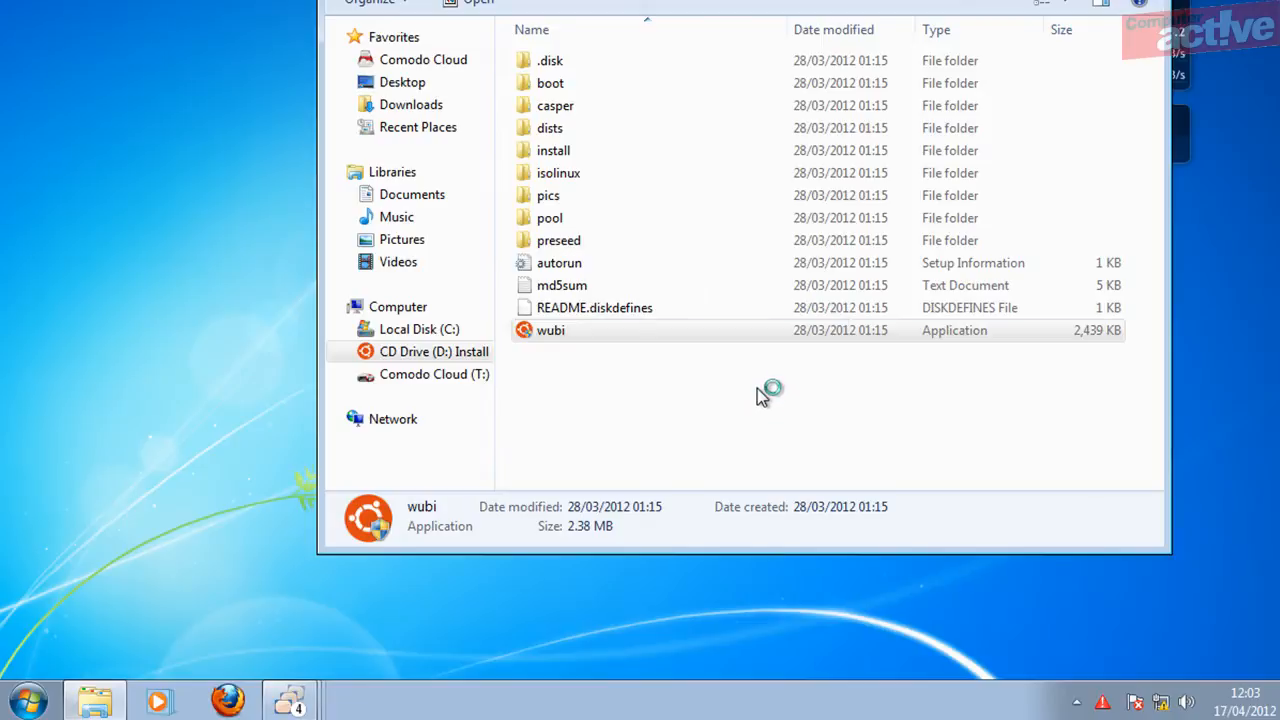
double_click(550, 330)
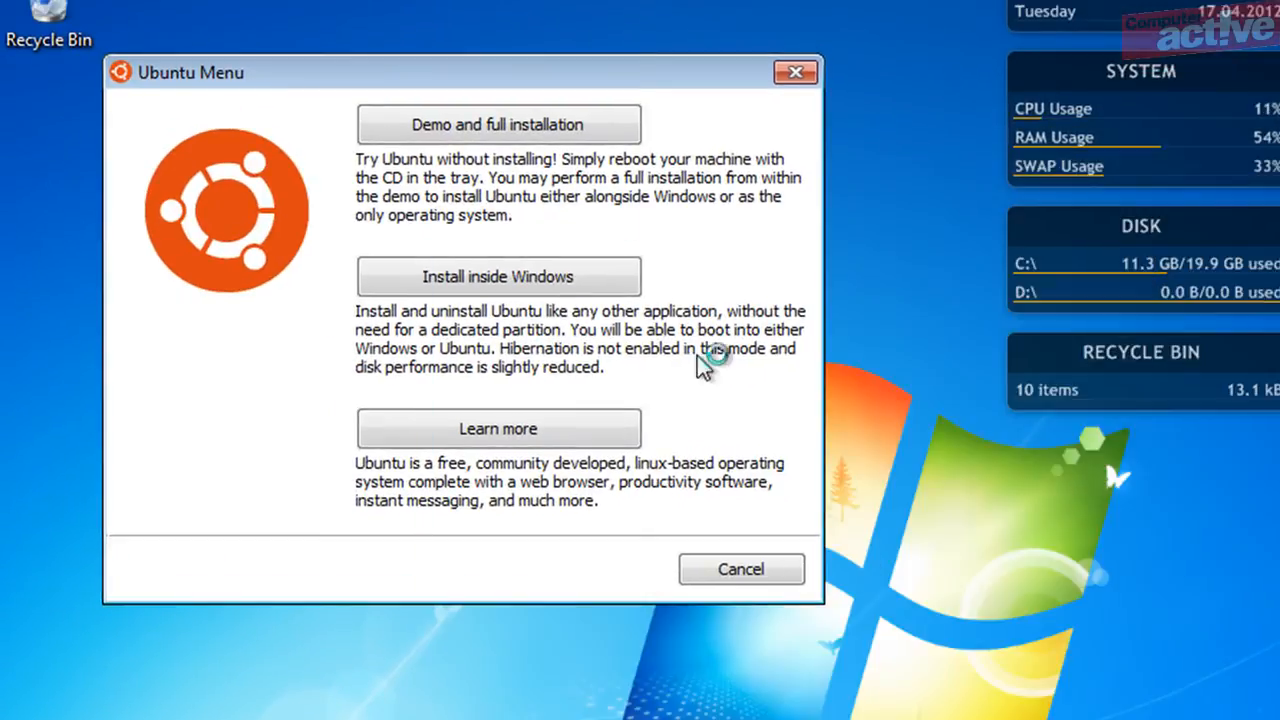
mouse_move(960, 290)
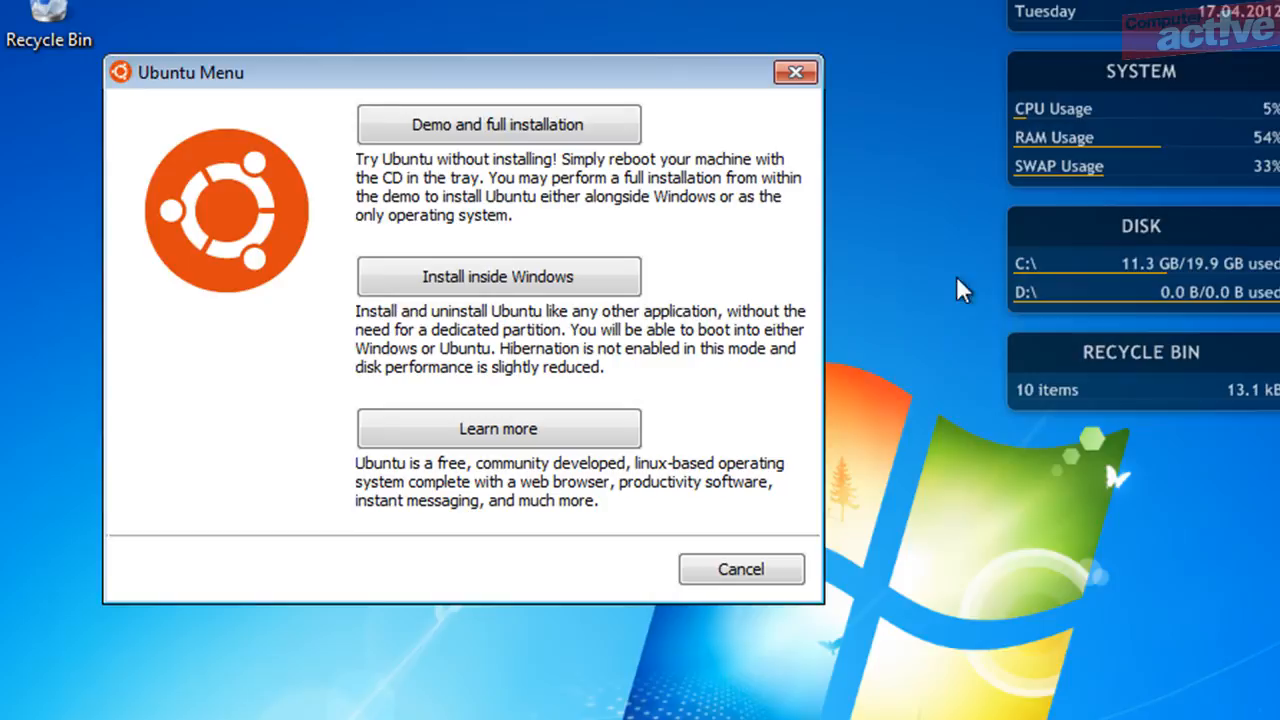
left_click(498, 276)
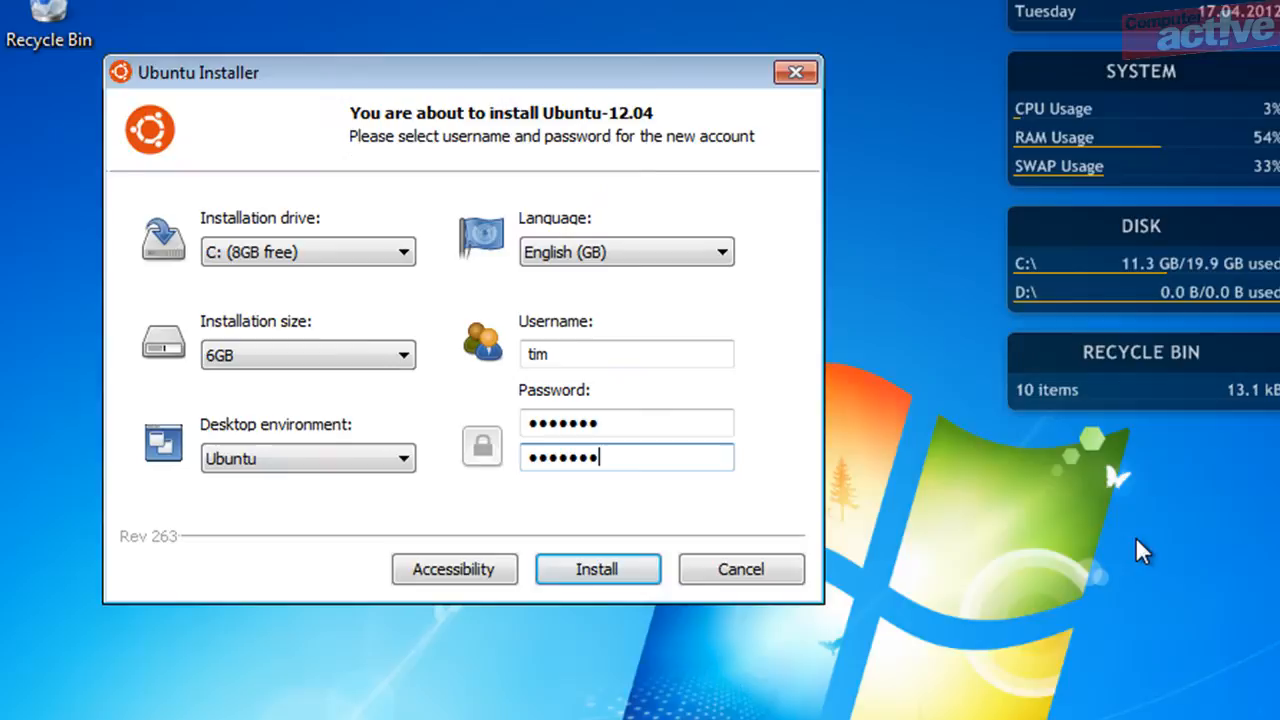
mouse_move(1108, 562)
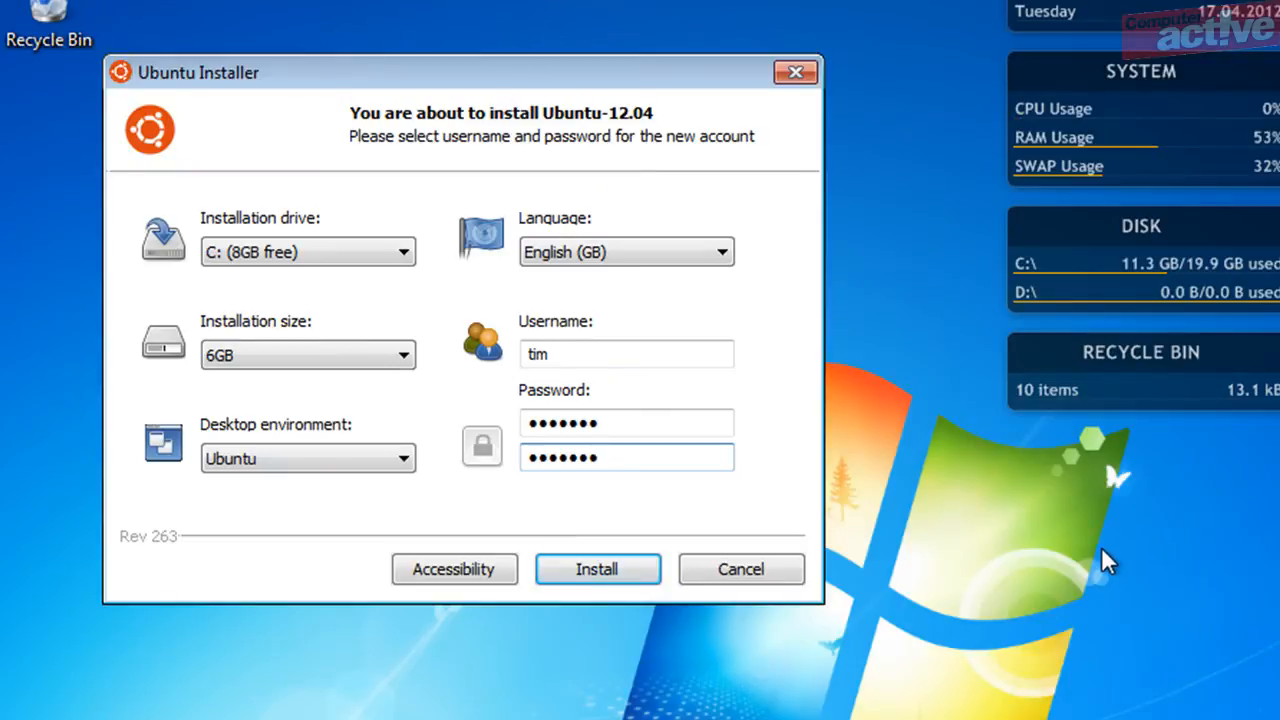
Start the Ubuntu installation with drive C:, 6GB, English (GB) settings.
left_click(597, 568)
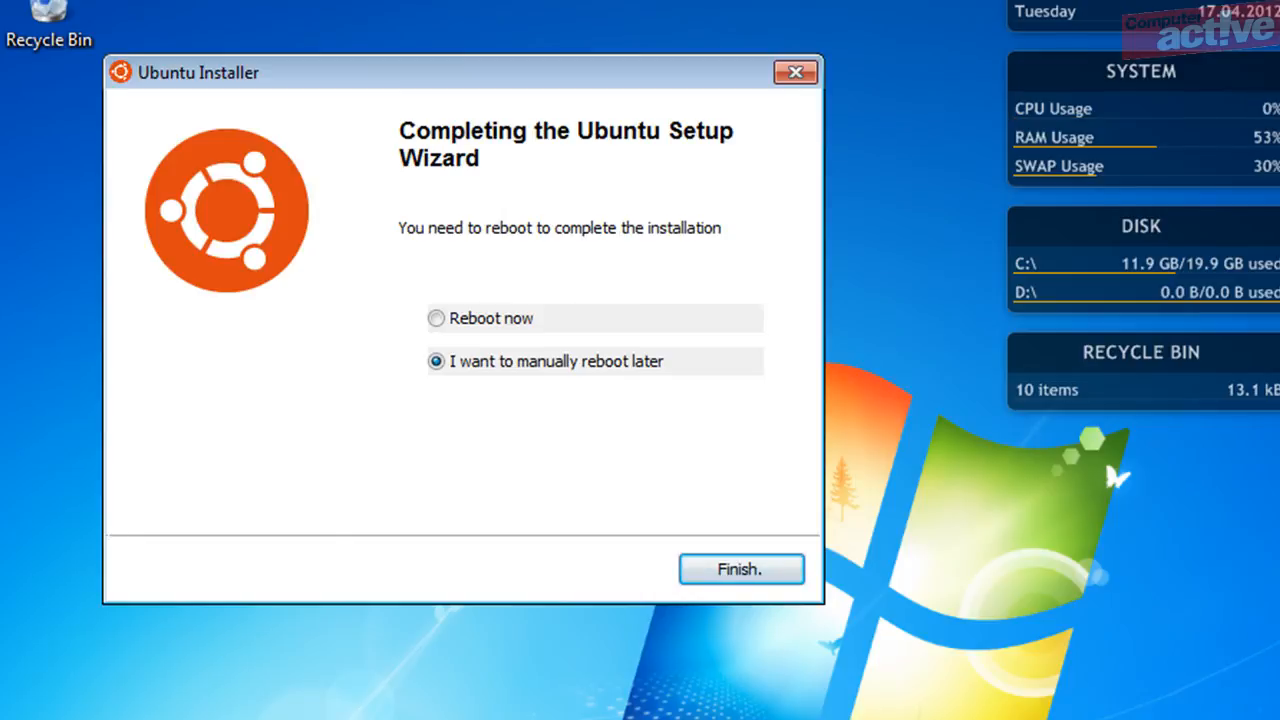
Choose Reboot now and finish the Wubi wizard.
left_click(436, 318)
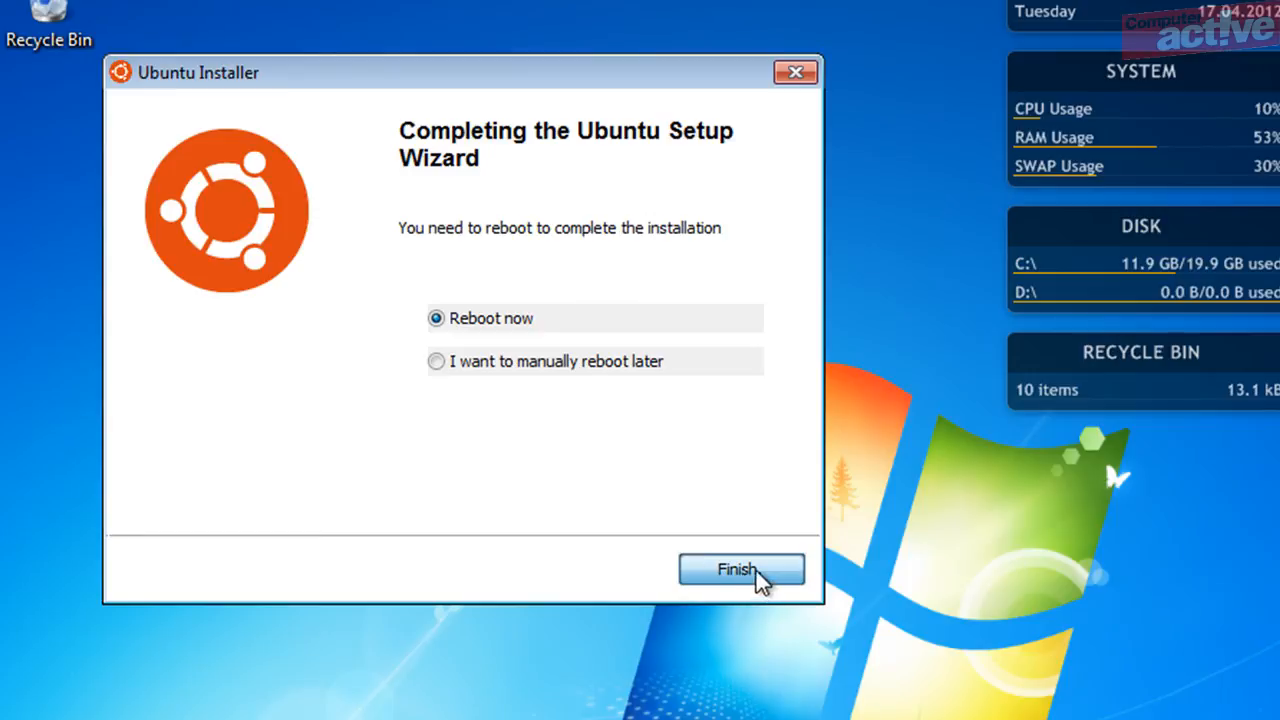
left_click(740, 569)
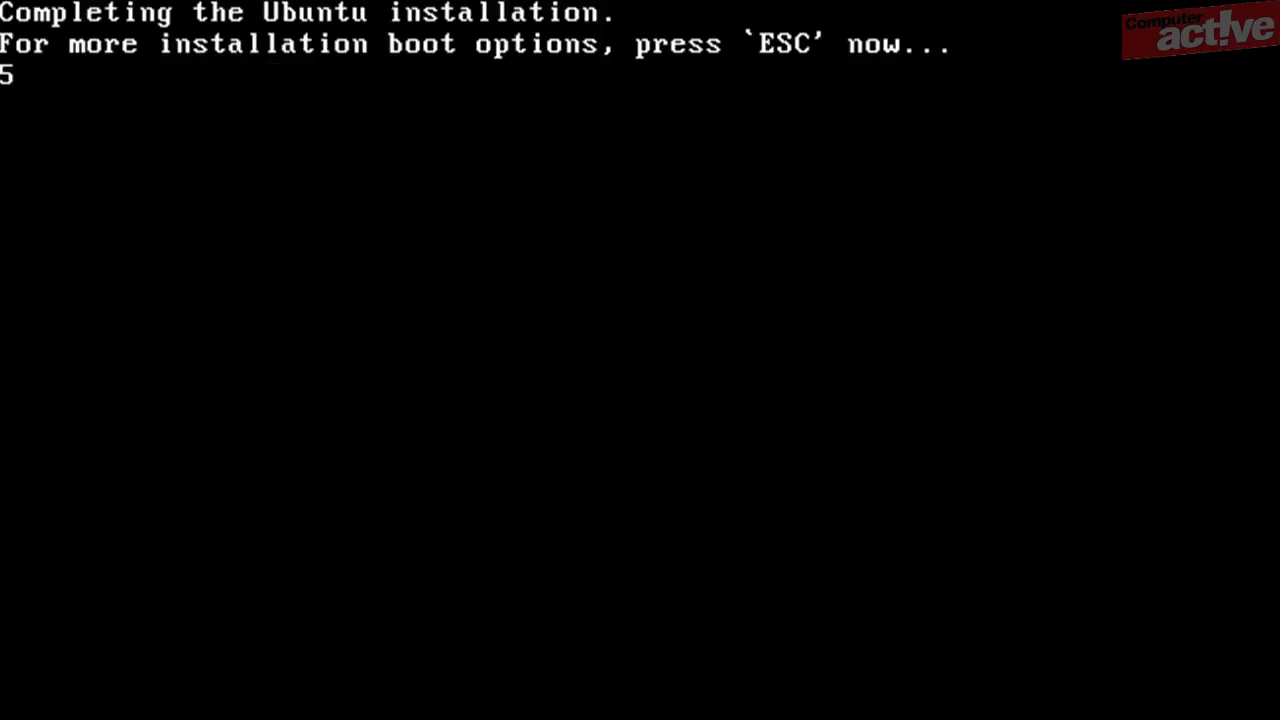